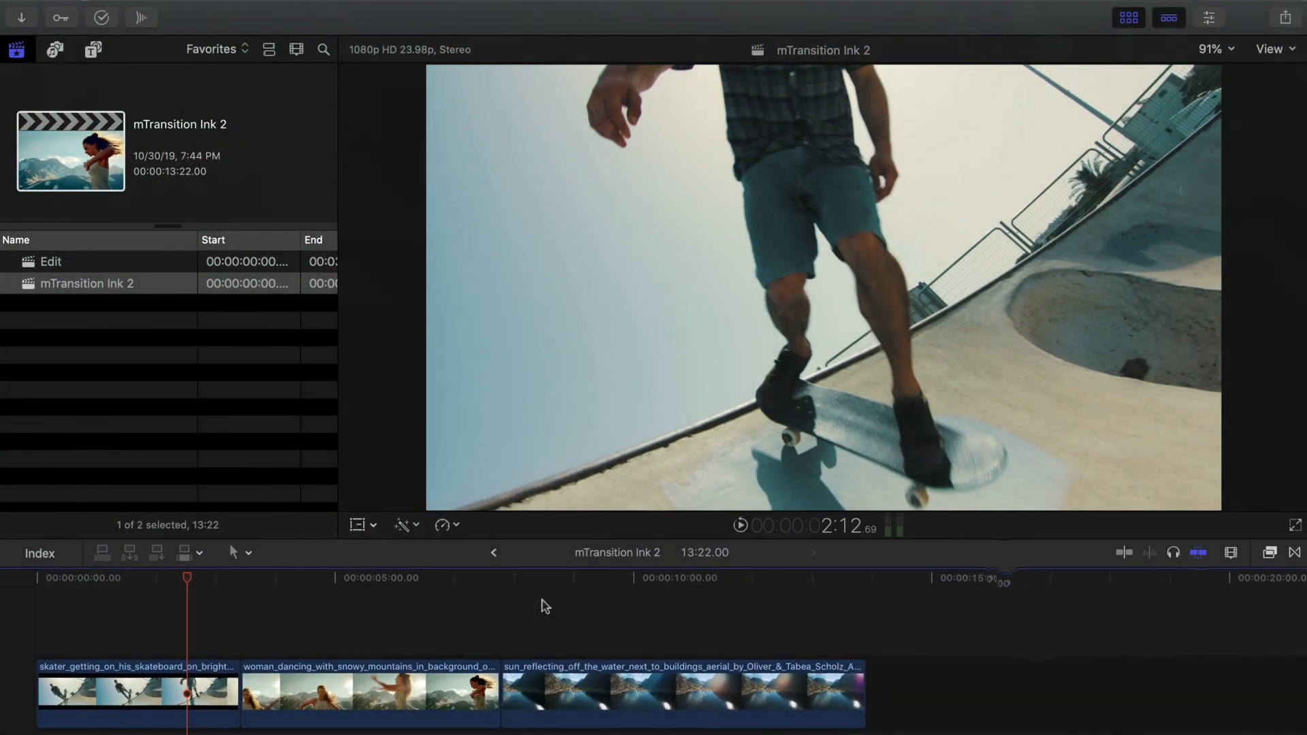
pyautogui.moveTo(1123, 536)
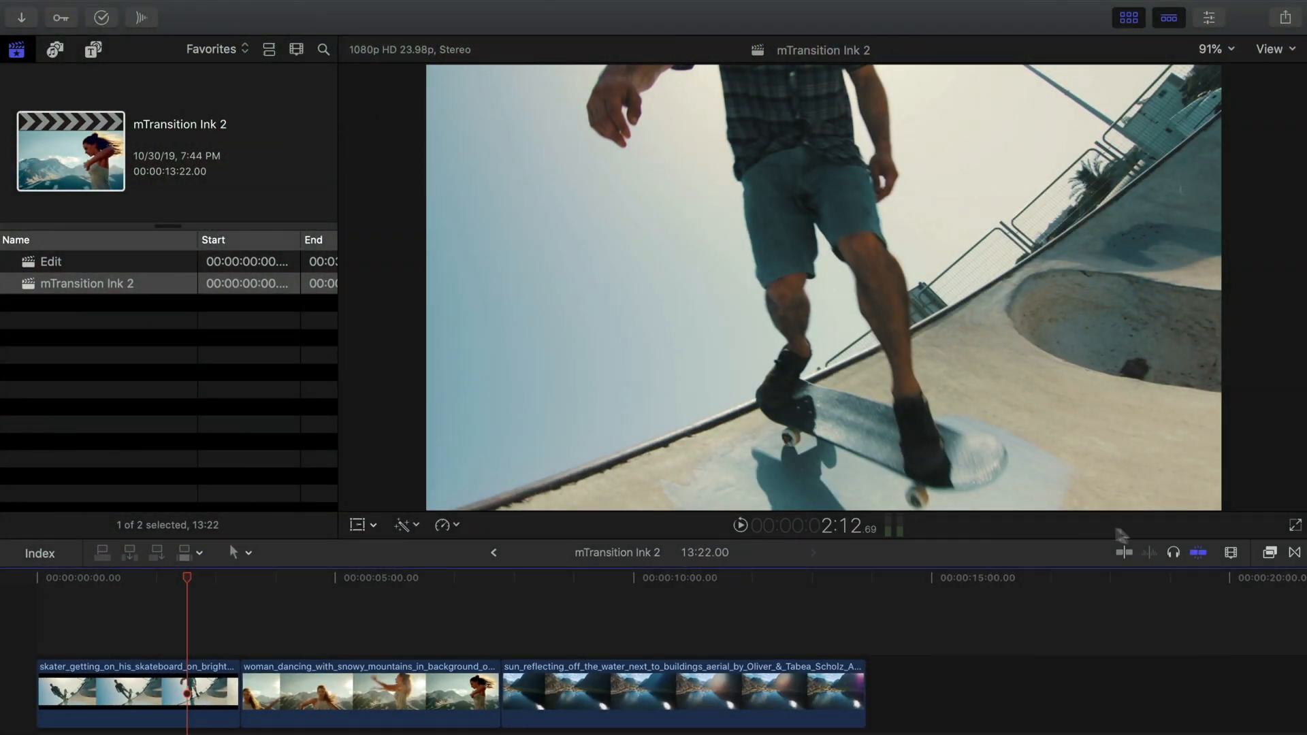
# Show the mTransition Ink 2 presets in the Transitions browser and browse their thumbnails
pyautogui.click(1293, 415)
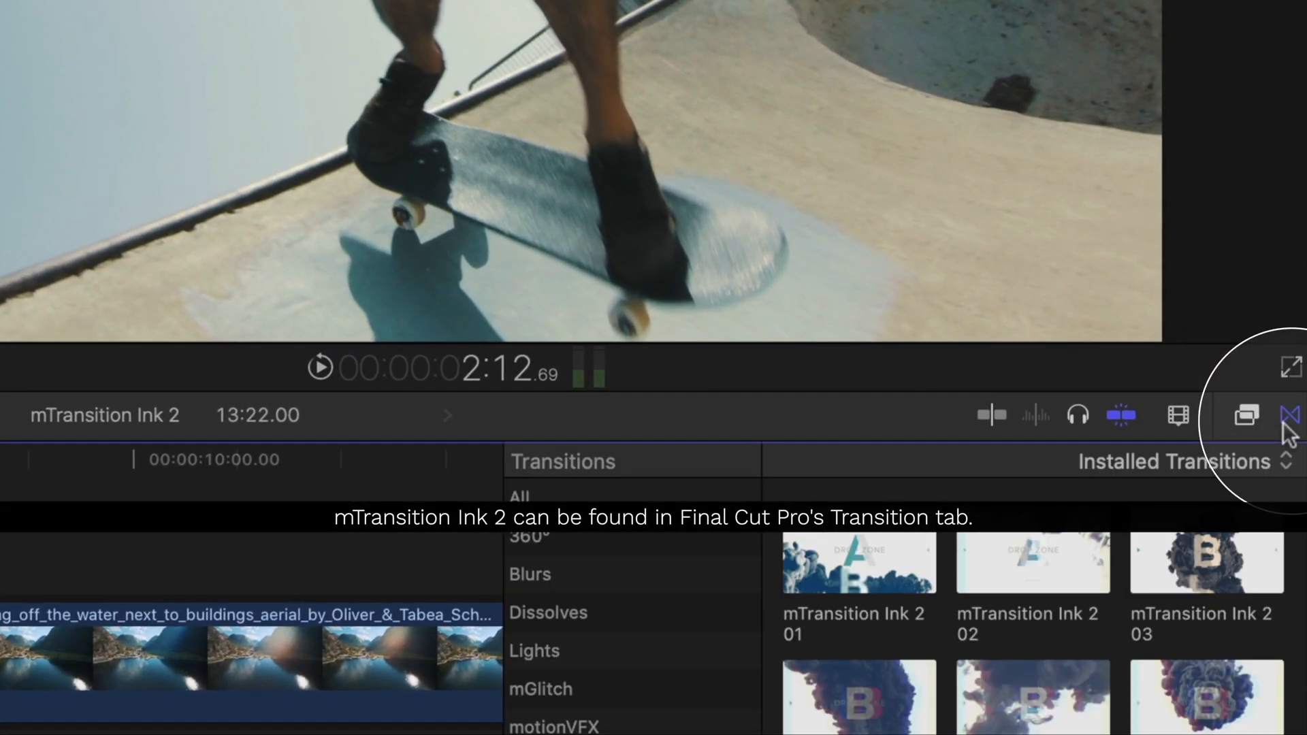
pyautogui.moveTo(713, 692)
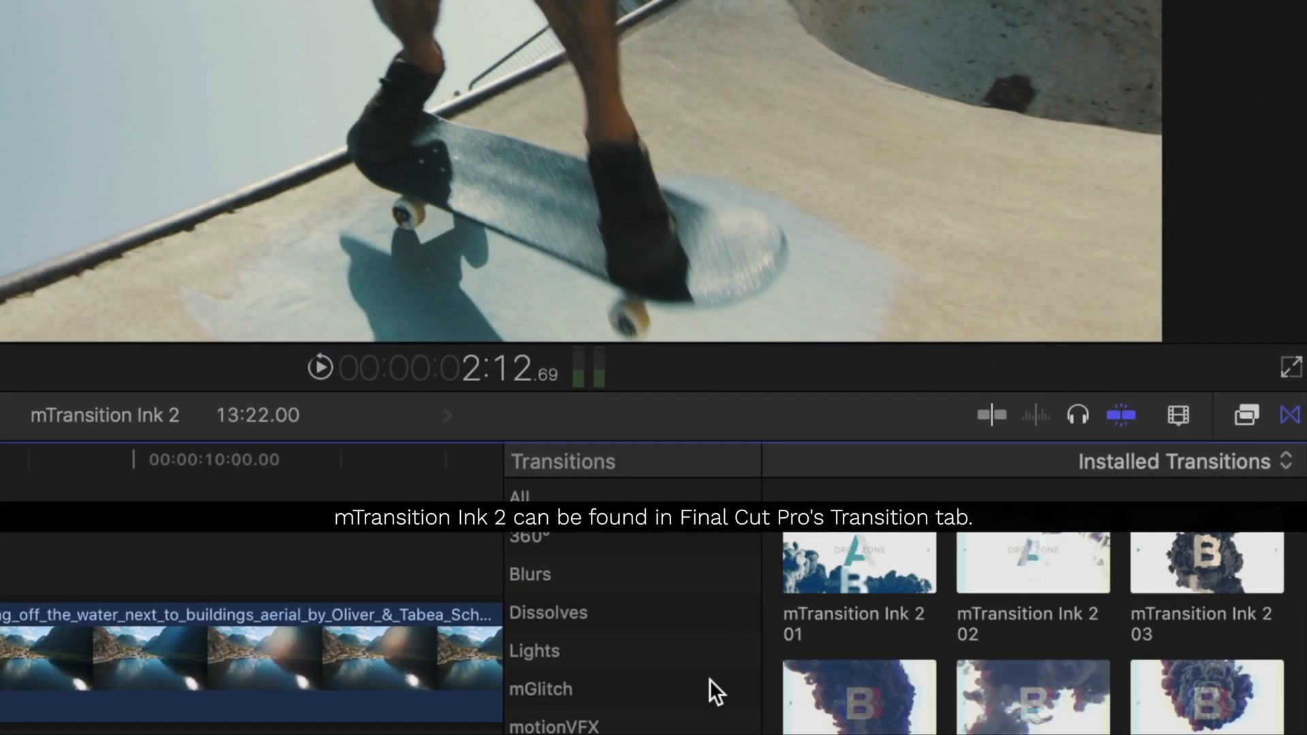
pyautogui.scroll(-3)
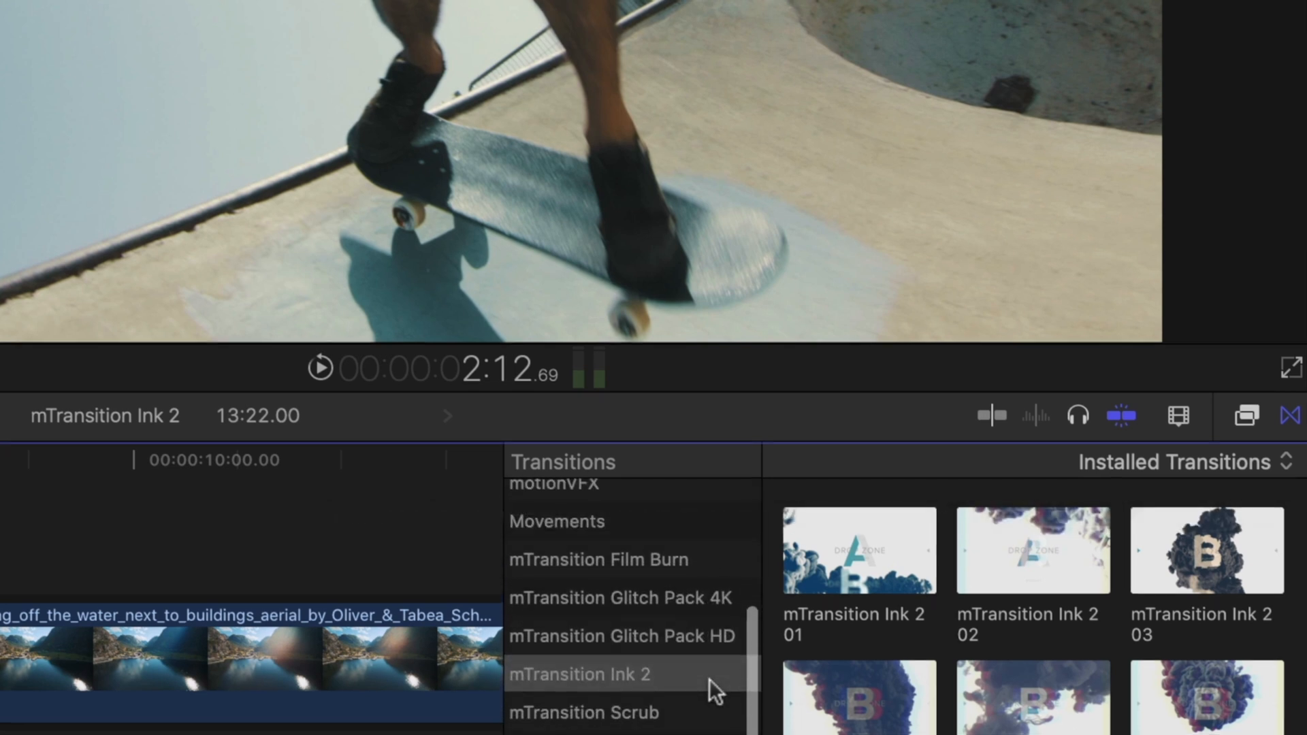
pyautogui.click(580, 673)
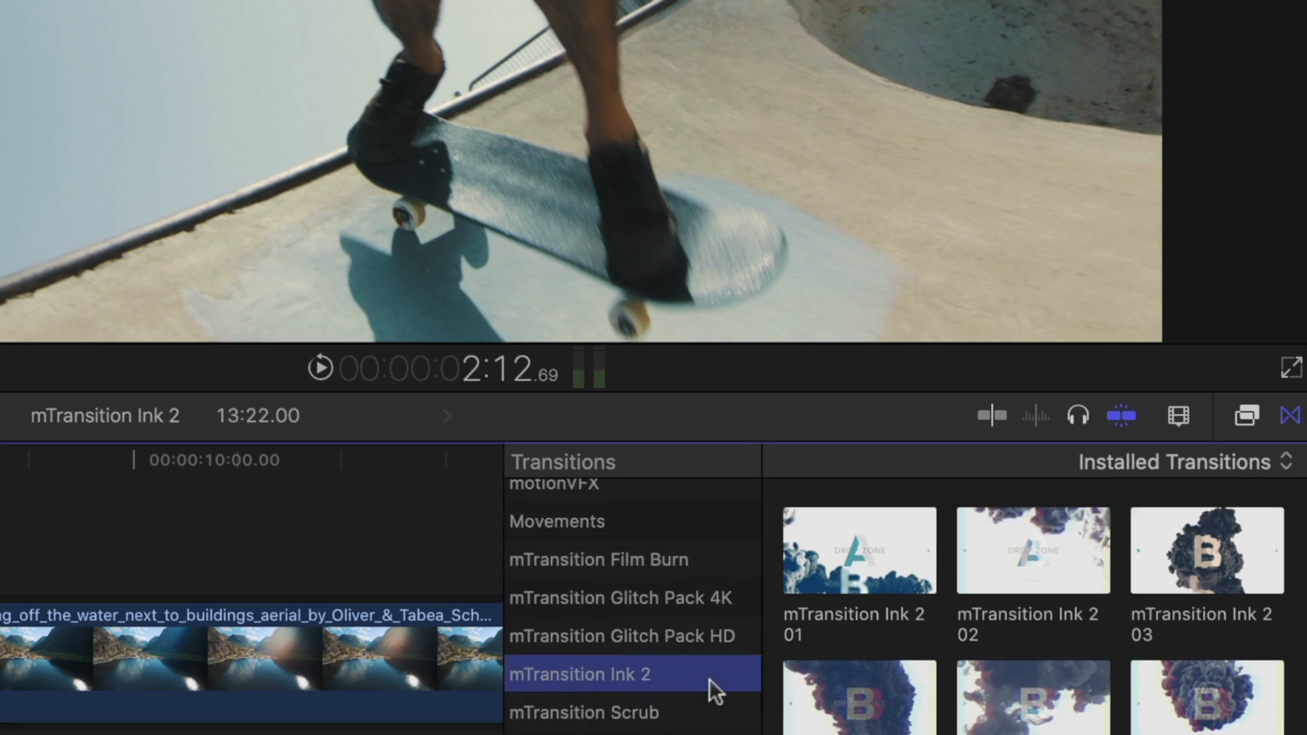
pyautogui.moveTo(948, 662)
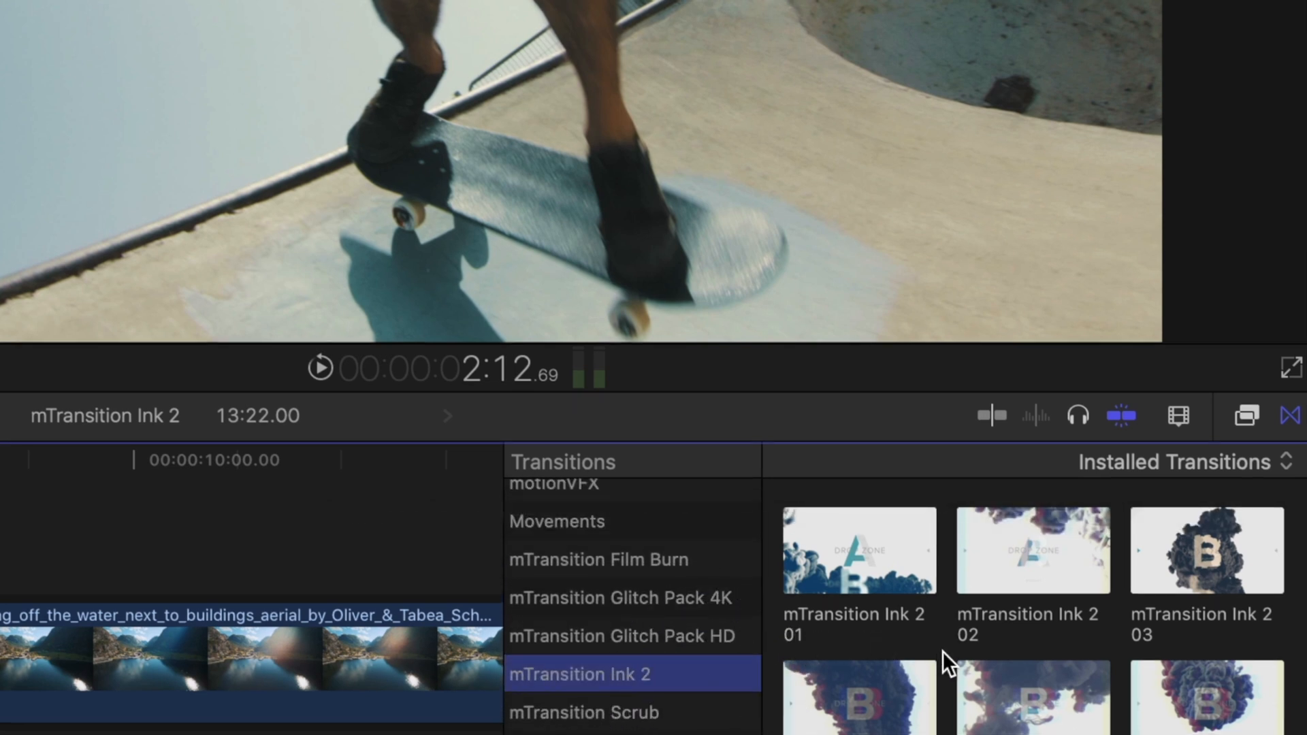
pyautogui.scroll(-3)
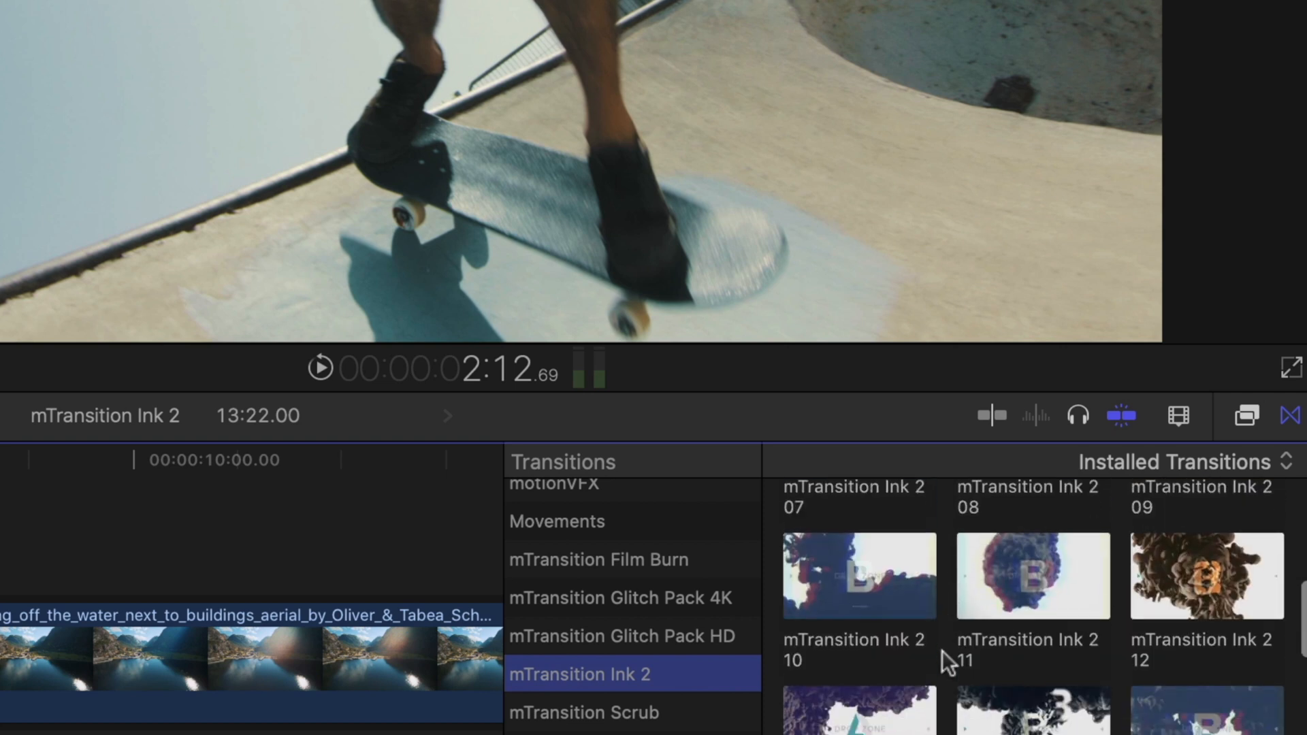
pyautogui.scroll(-3)
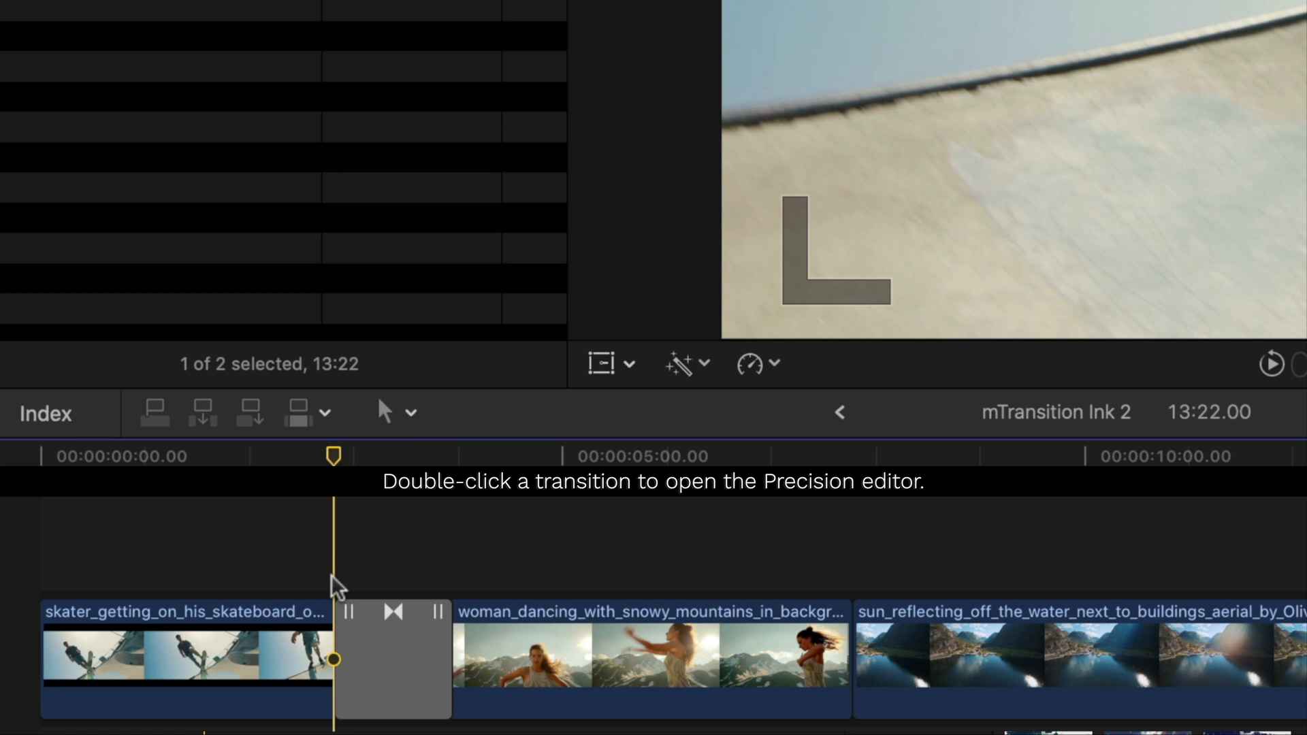
# Extend the Ink 2 transition between the skater and dancing clips in the Precision Editor
pyautogui.doubleClick(392, 658)
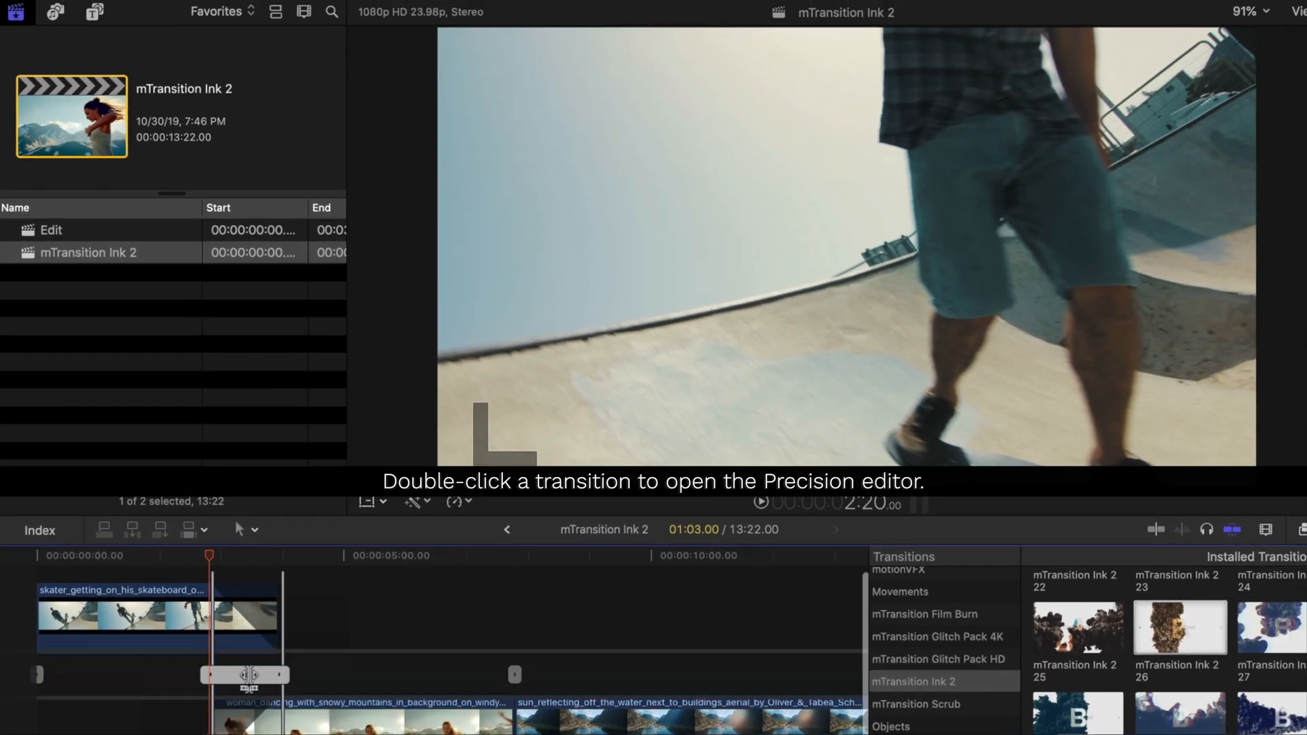
pyautogui.doubleClick(245, 675)
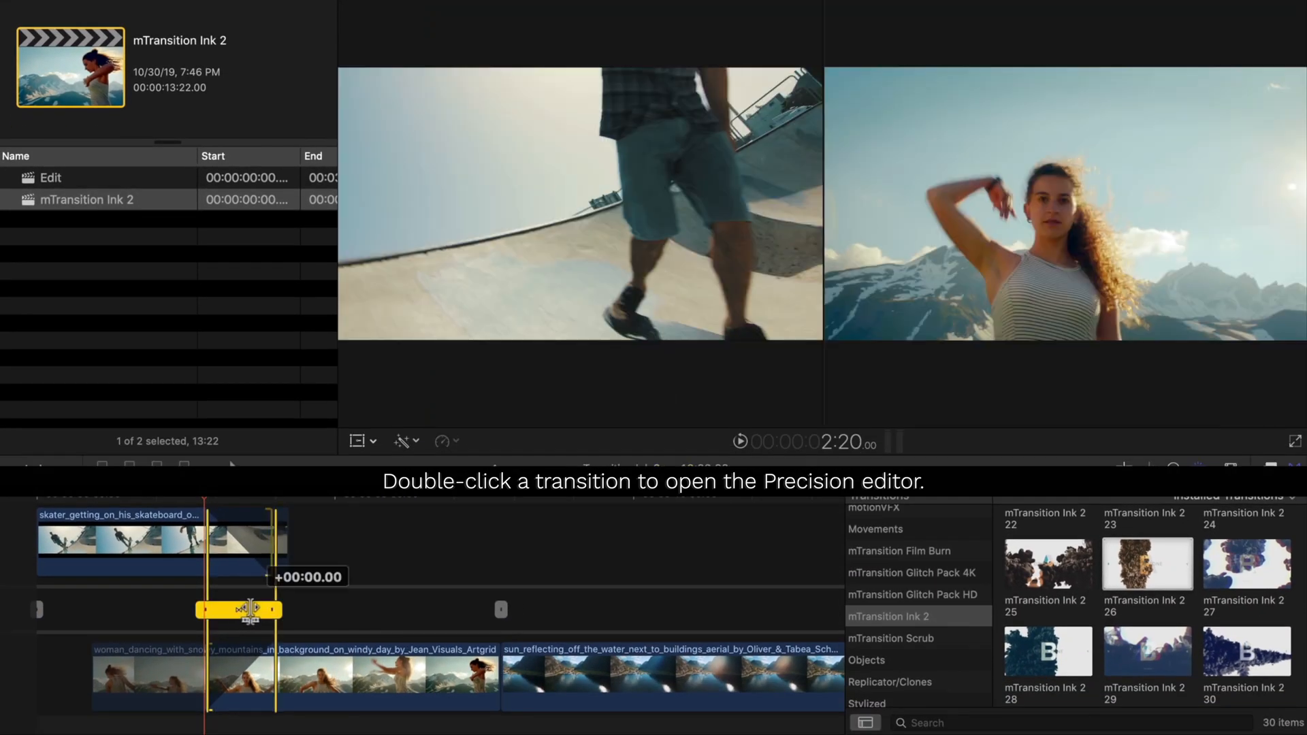
pyautogui.doubleClick(239, 609)
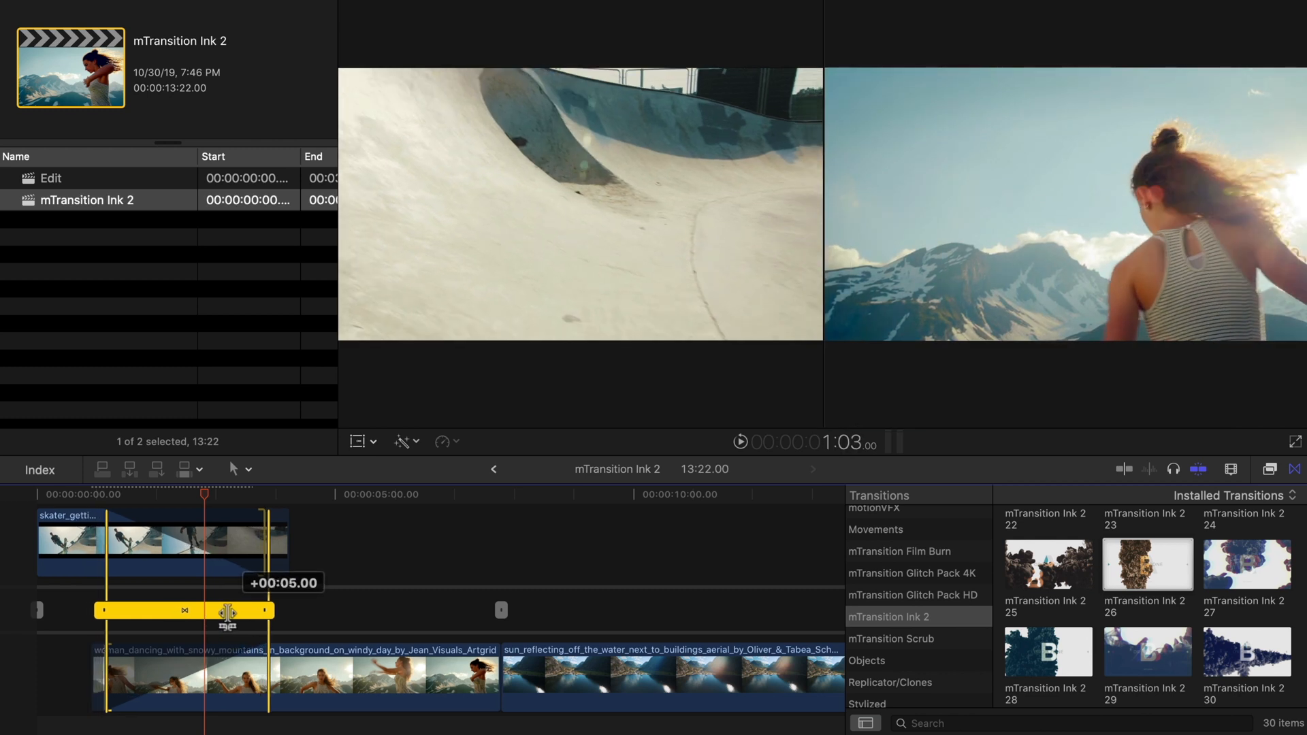
pyautogui.doubleClick(184, 610)
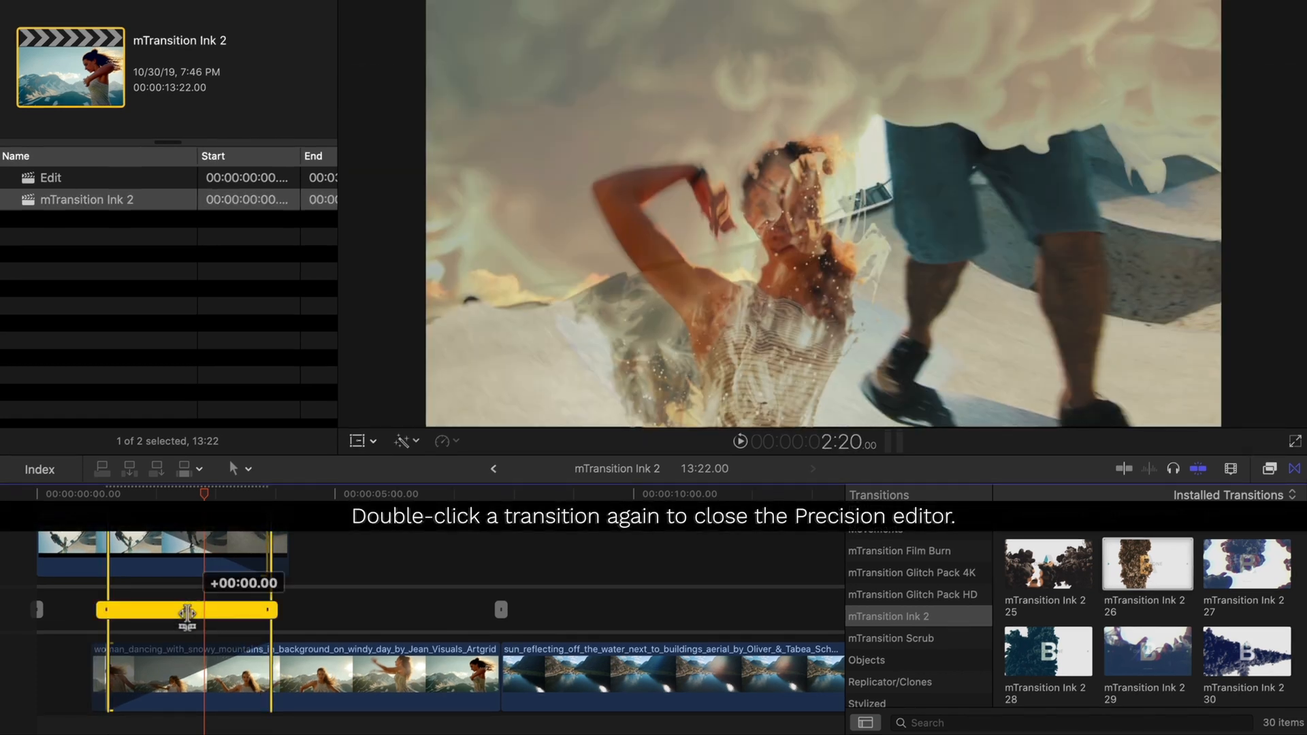
pyautogui.doubleClick(185, 611)
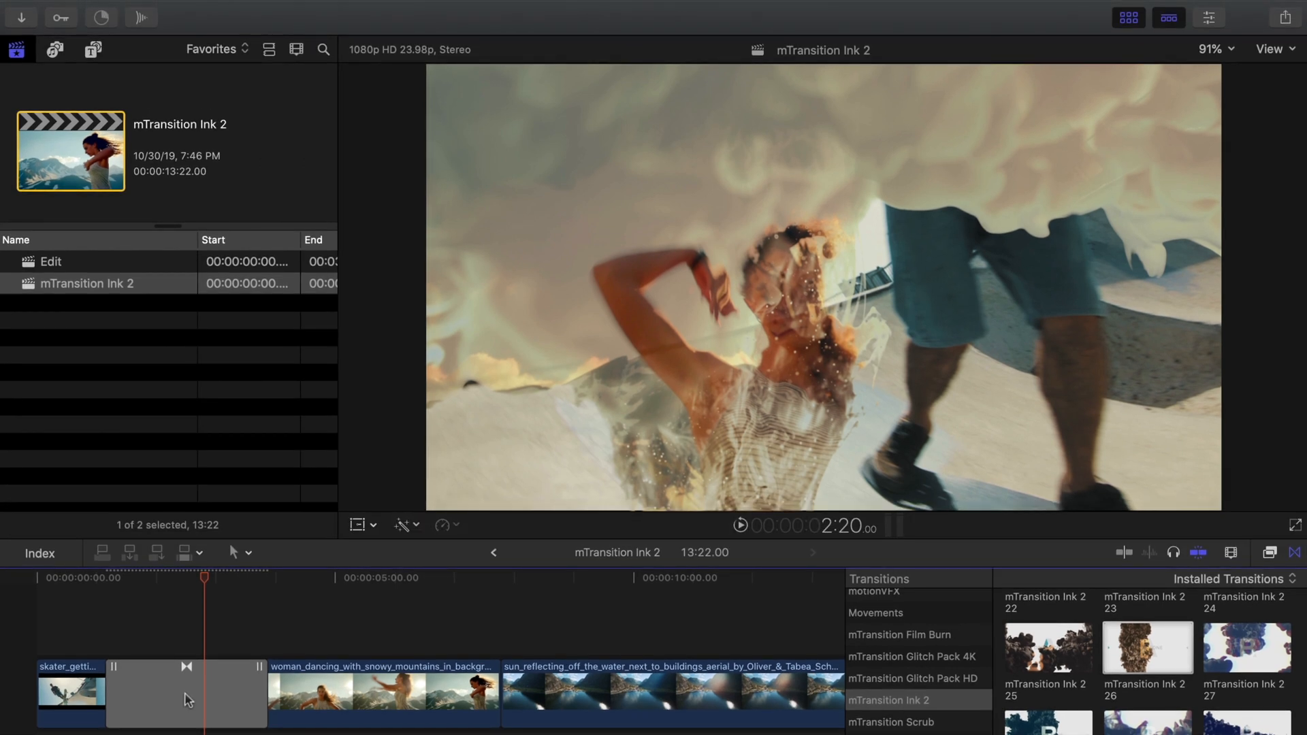
# Set the skater-to-dancing Ink 2 transition's Flip Mode to Both in the Inspector
pyautogui.click(185, 695)
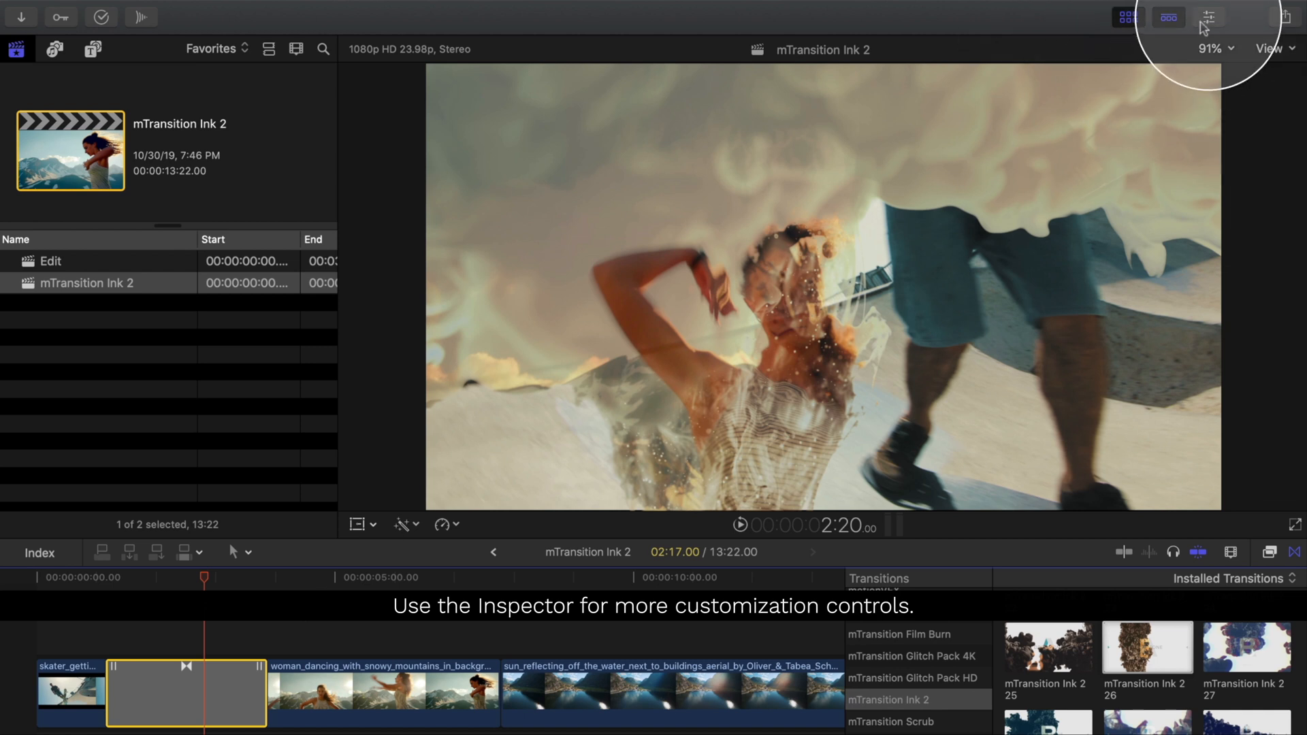
pyautogui.click(1208, 17)
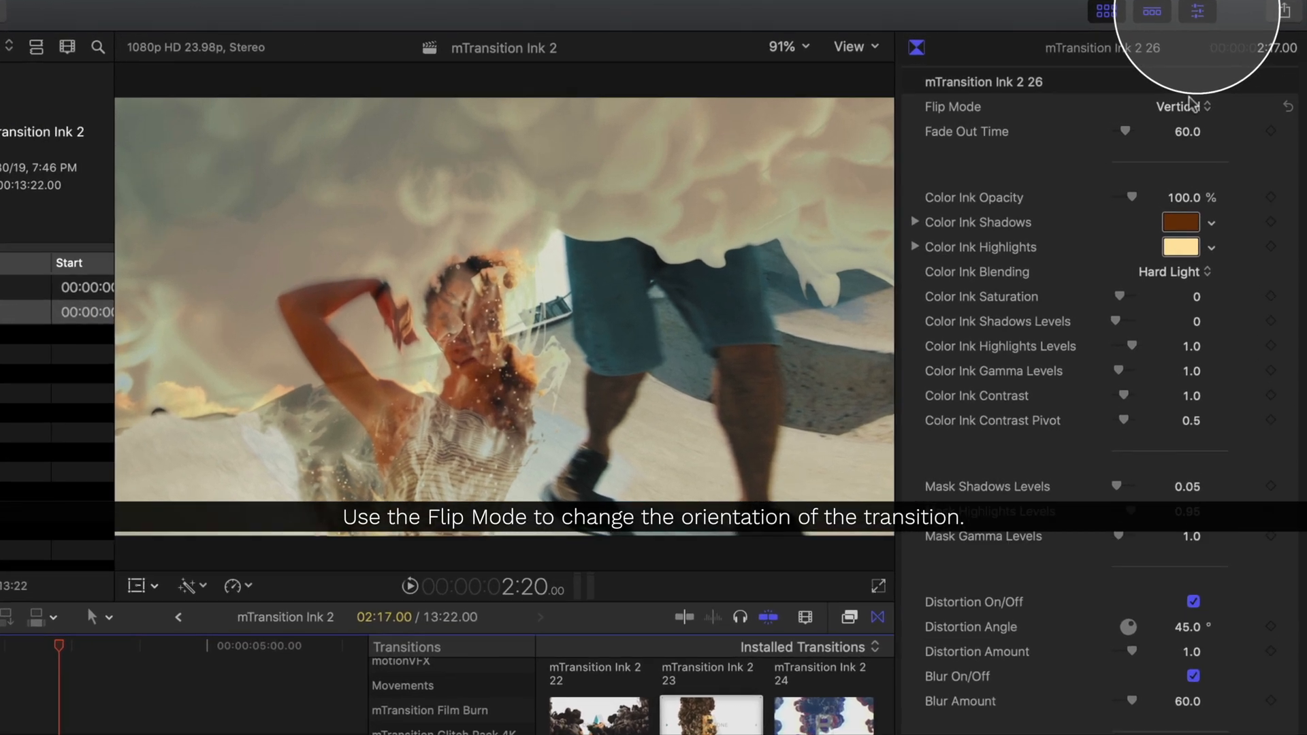
pyautogui.click(1176, 107)
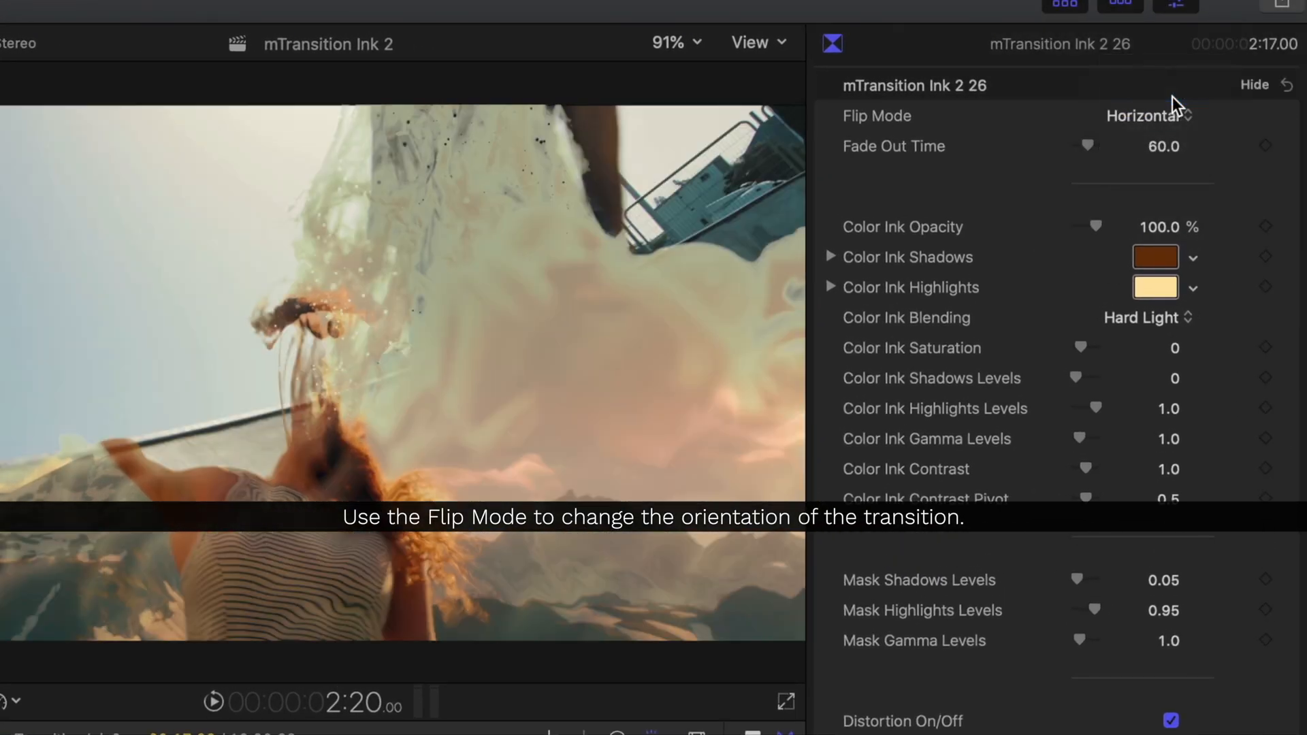
pyautogui.click(1158, 115)
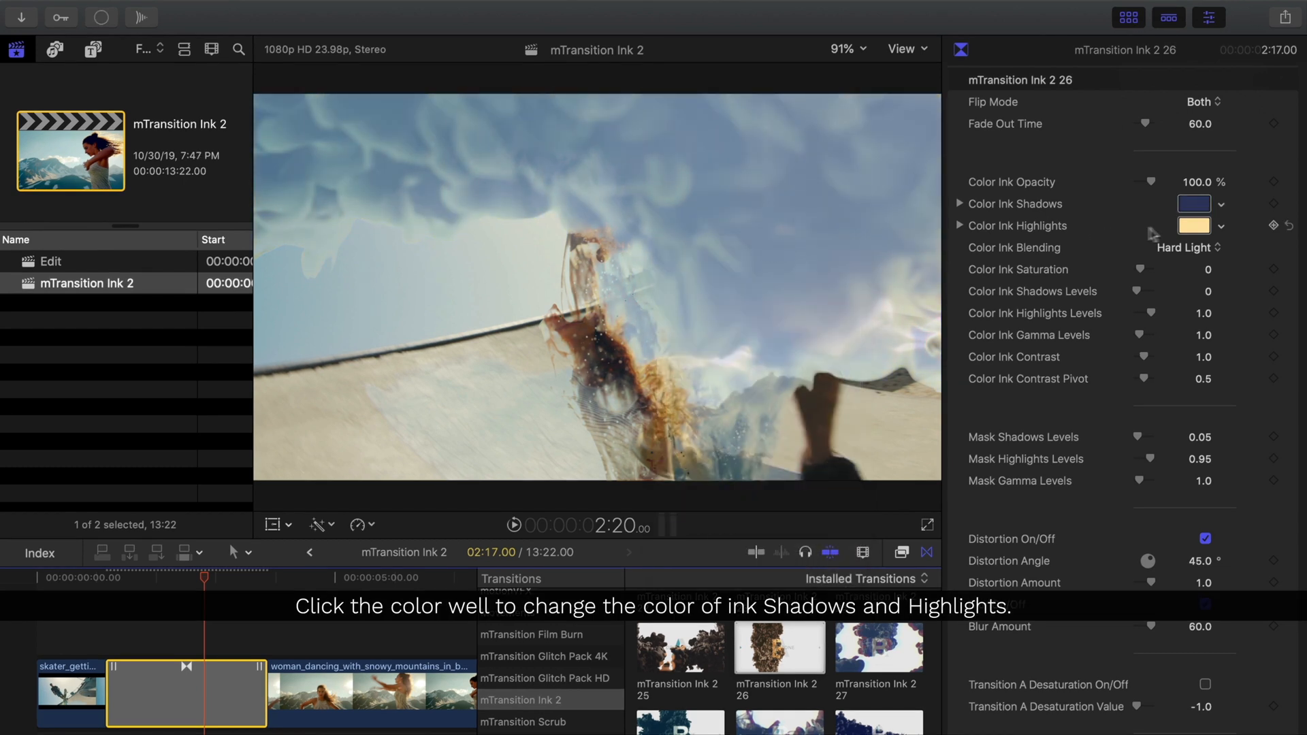
# Set the transition's Color Ink Highlights to light blue from the Colors wheel
pyautogui.click(1193, 225)
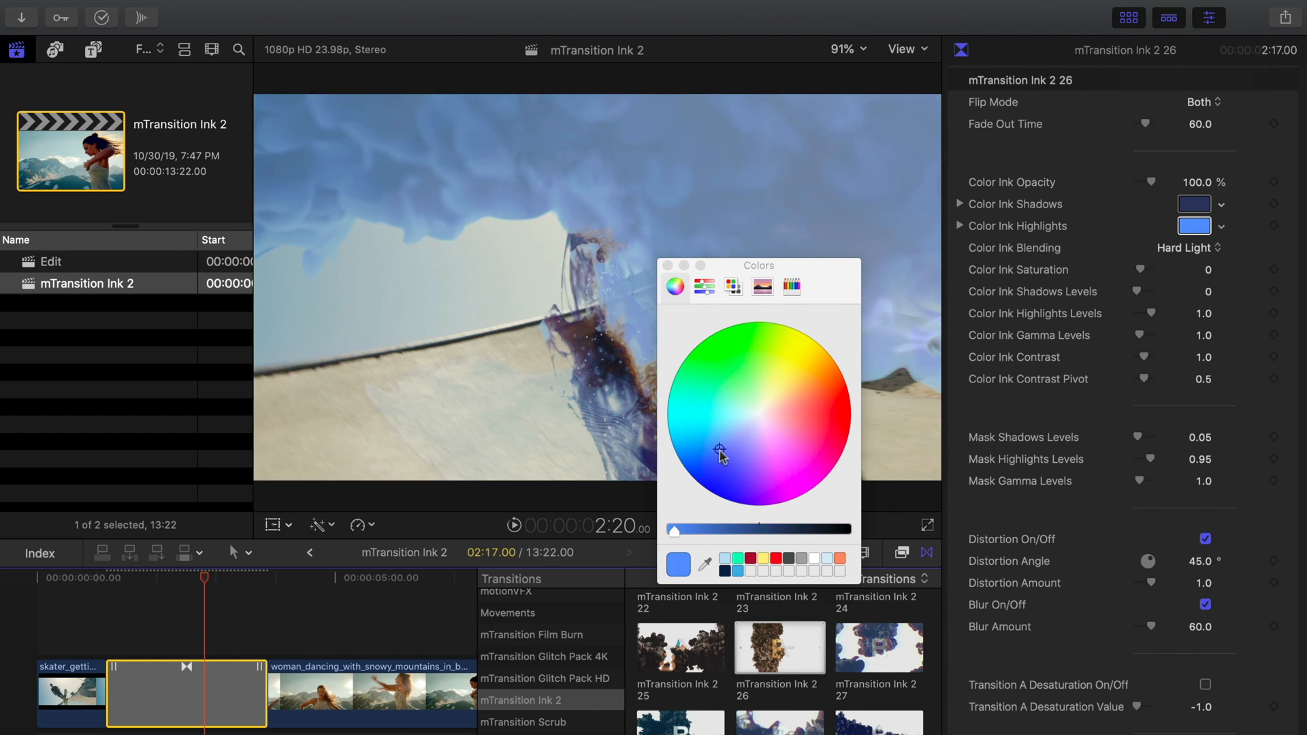
pyautogui.click(708, 417)
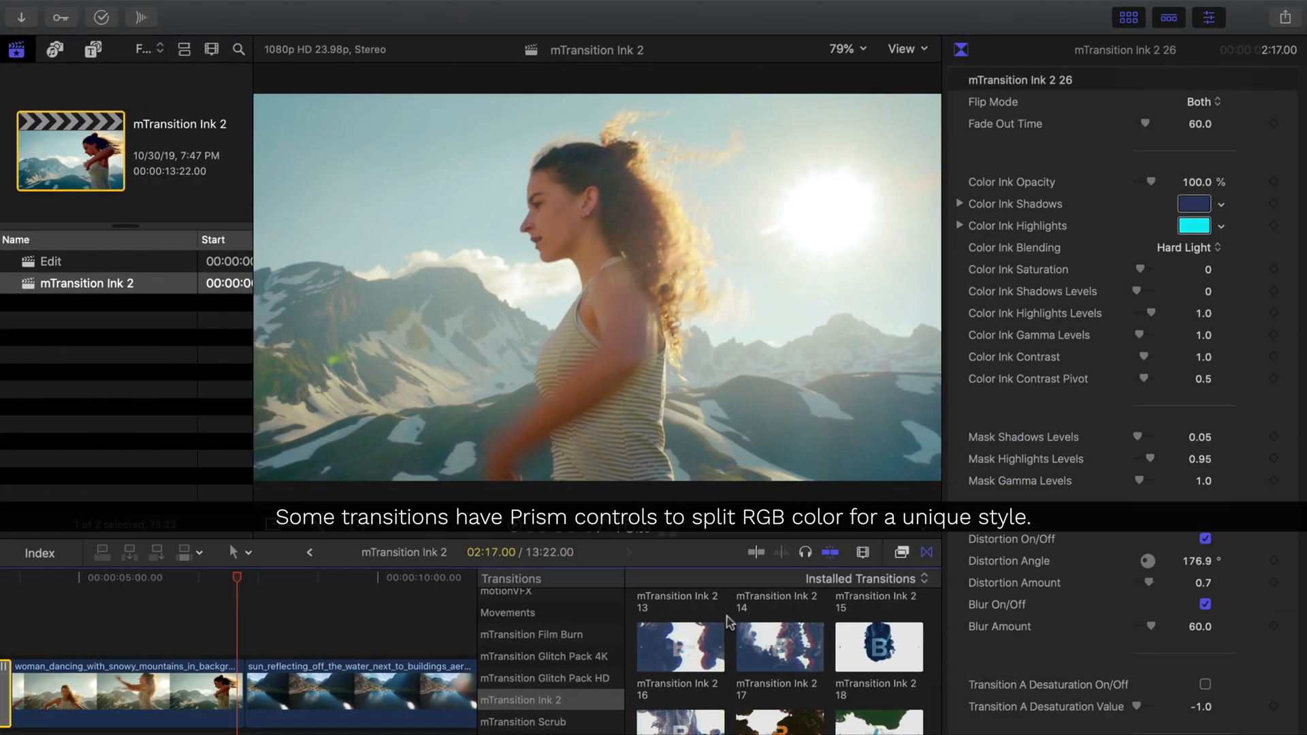
# Enable Transition A Desaturation on the ink transition into the water clip
pyautogui.click(778, 646)
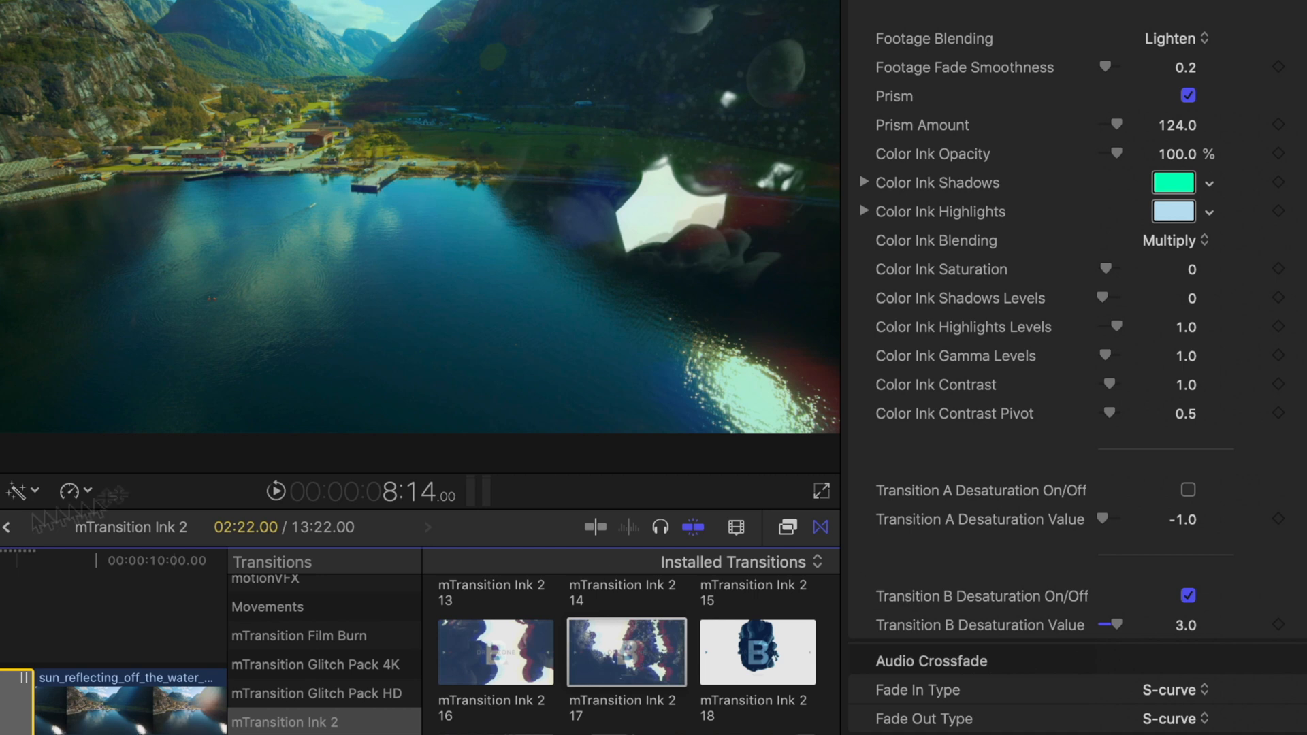
pyautogui.click(1188, 490)
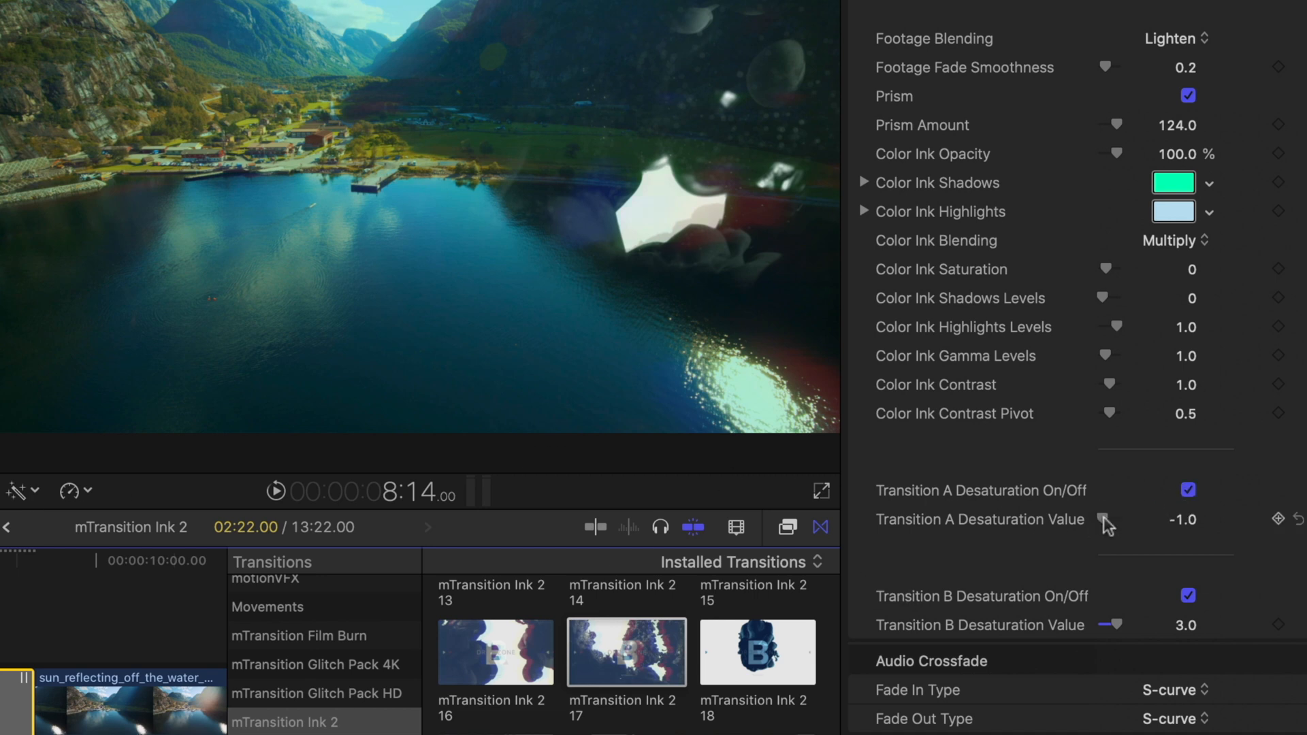